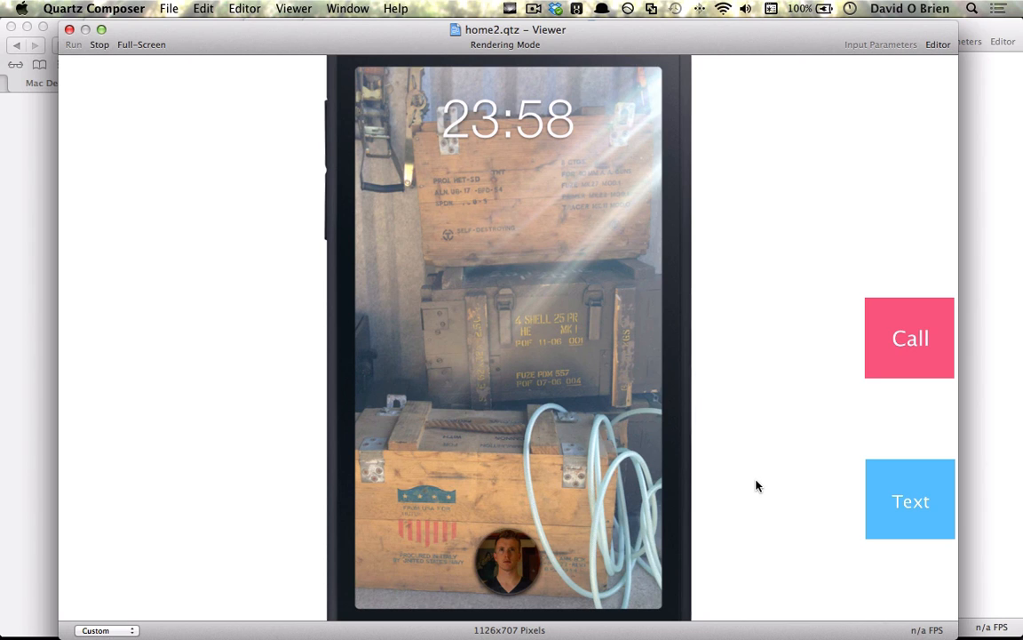
mouse_move(810, 487)
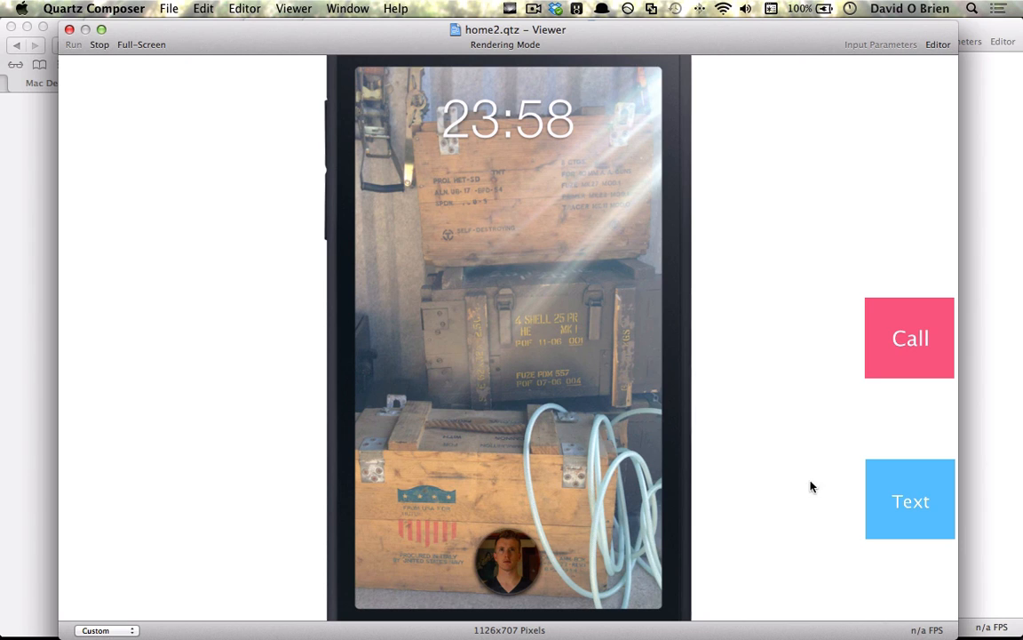
mouse_move(785, 334)
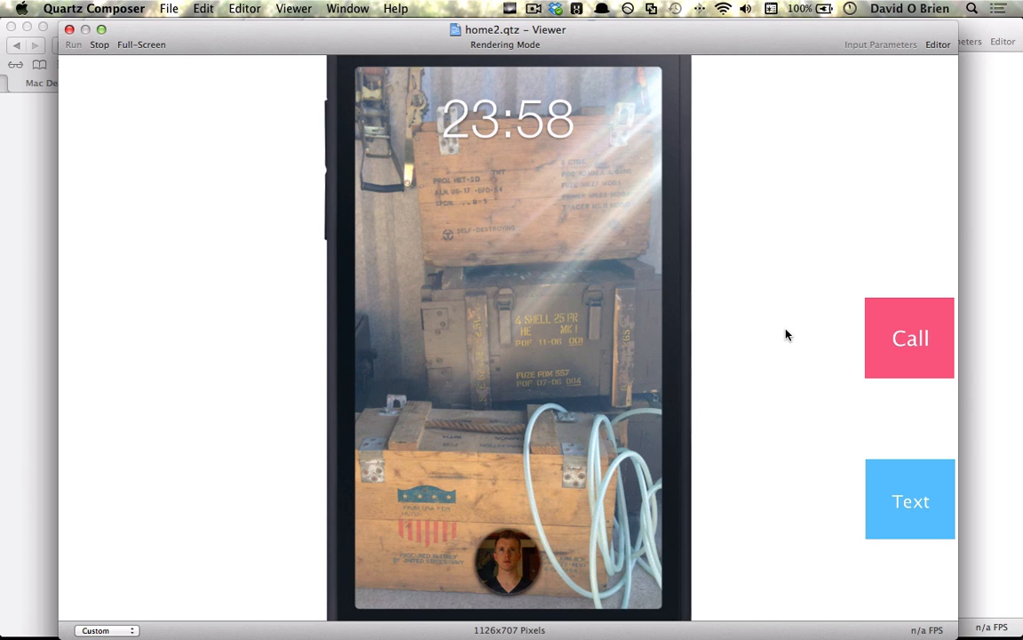
mouse_move(781, 326)
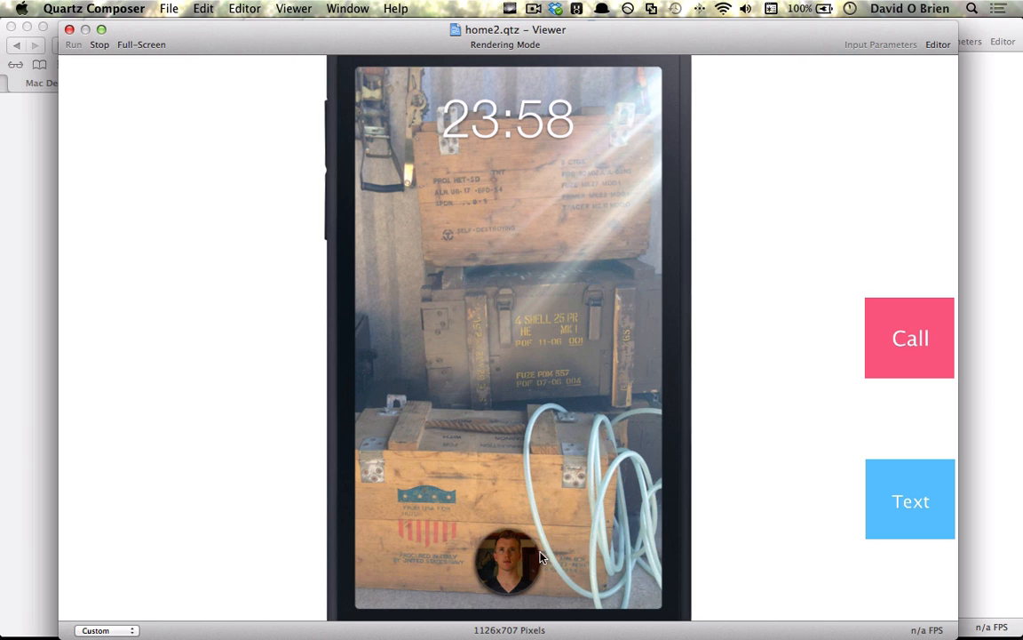
mouse_move(761, 405)
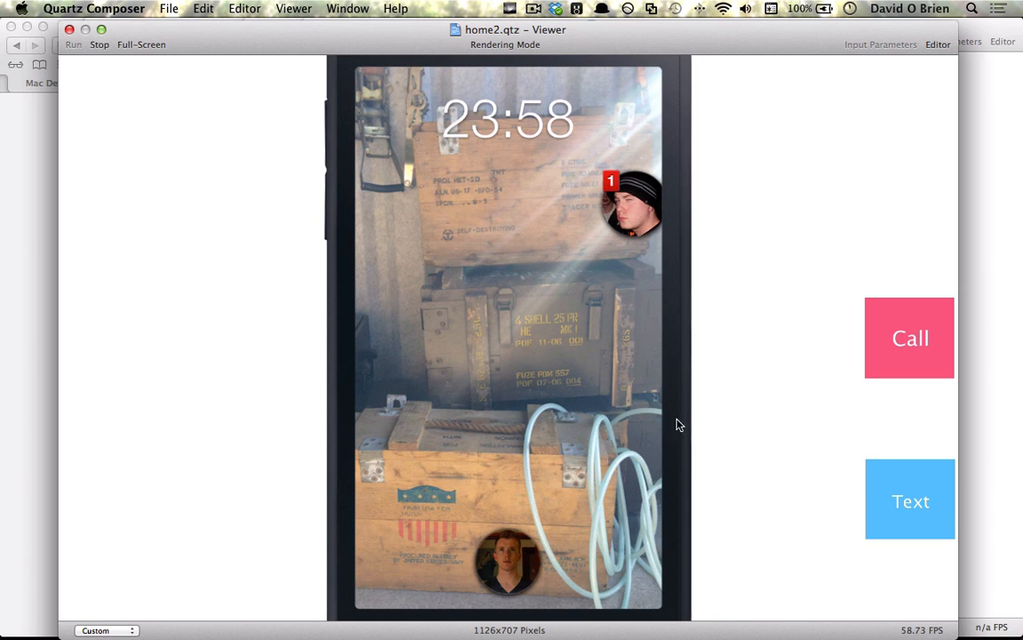
mouse_move(615, 204)
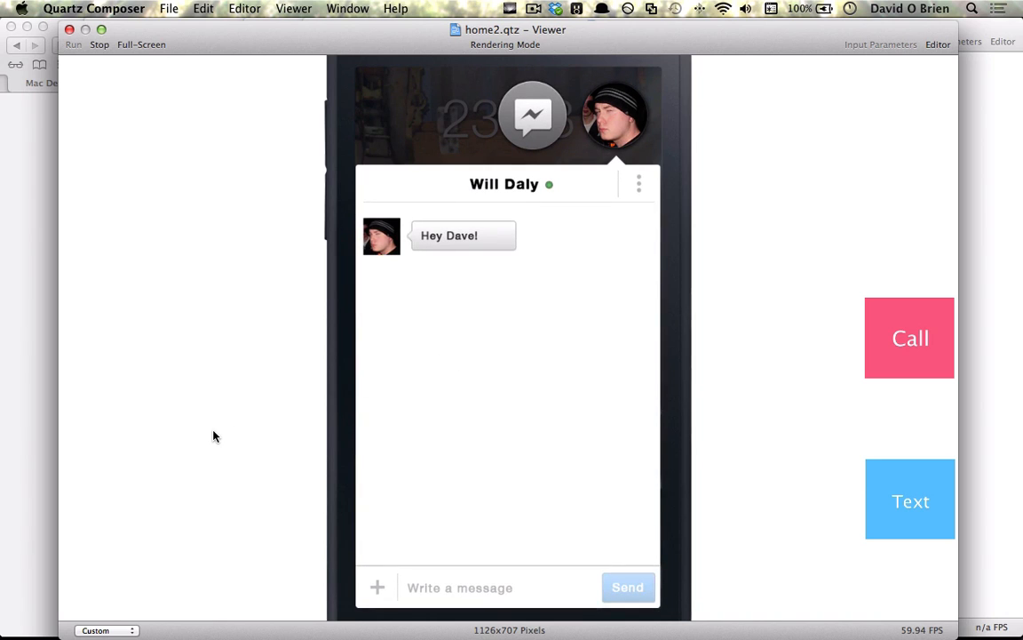
mouse_move(259, 350)
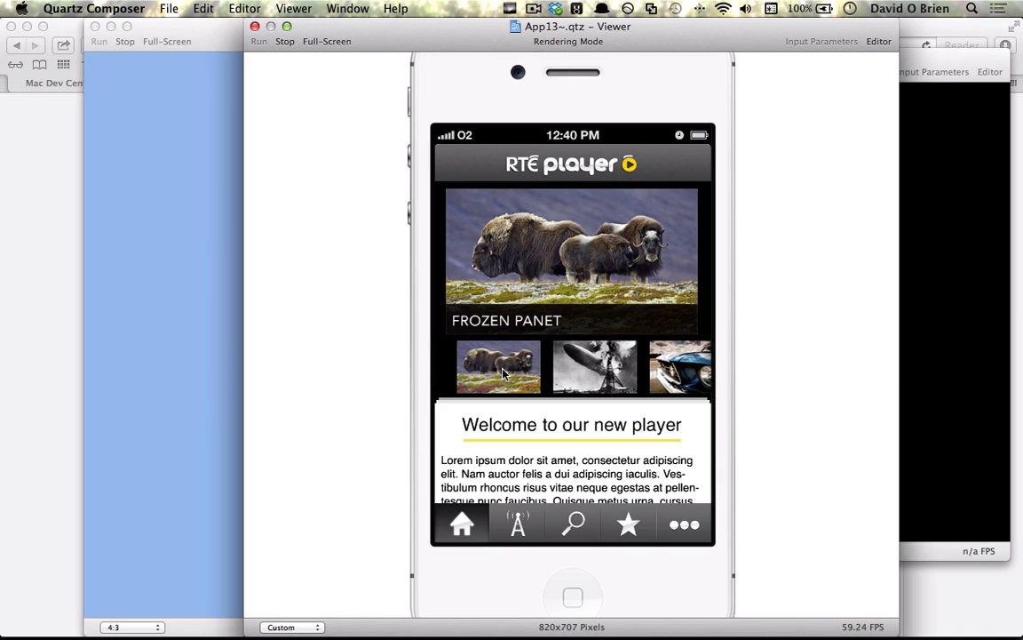
Step: Show the RTÉ Player mockup's Live, Browse and Favorites screens in turn
left_click(519, 524)
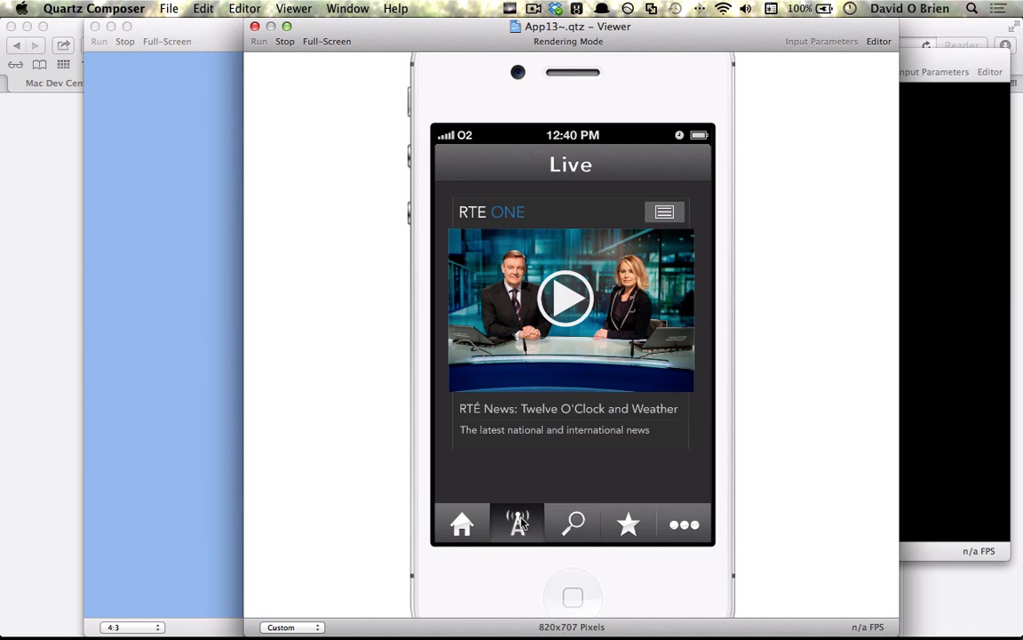
left_click(572, 523)
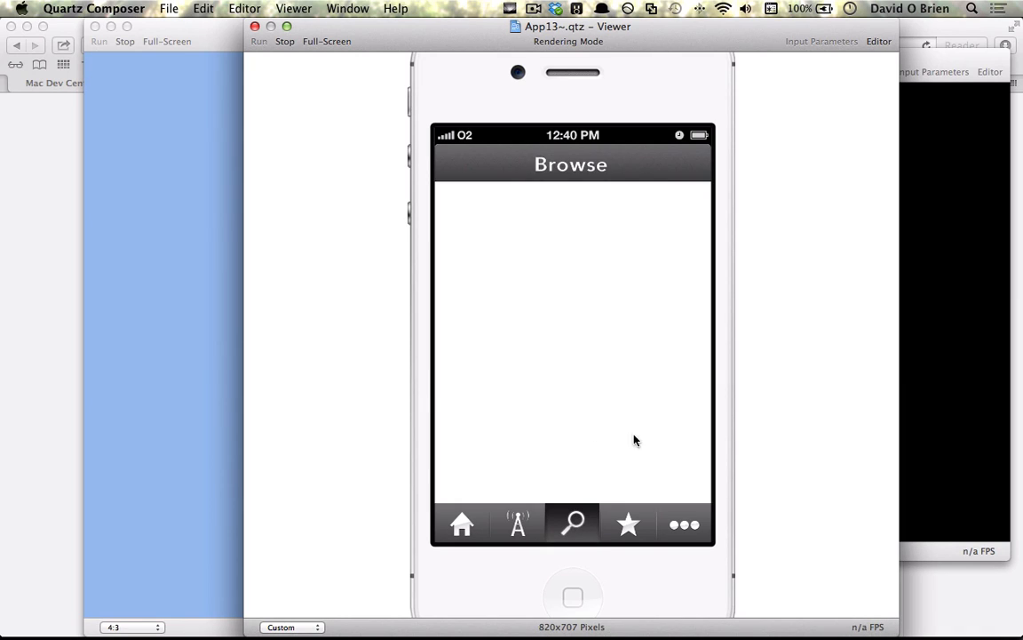
left_click(629, 524)
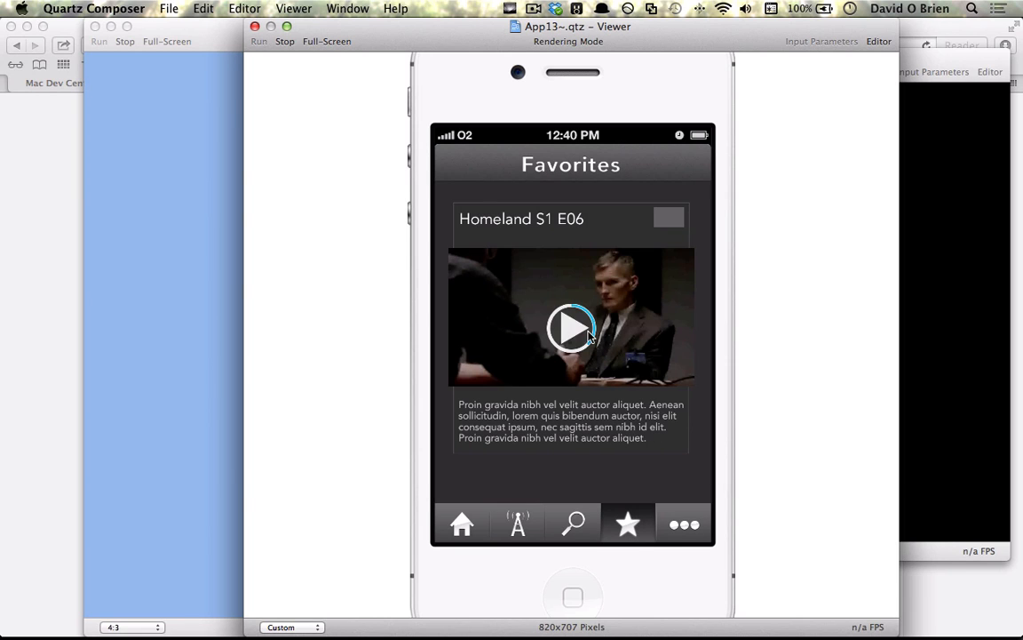
Step: Play the Homeland S1 E06 clip in the prototype
left_click(572, 327)
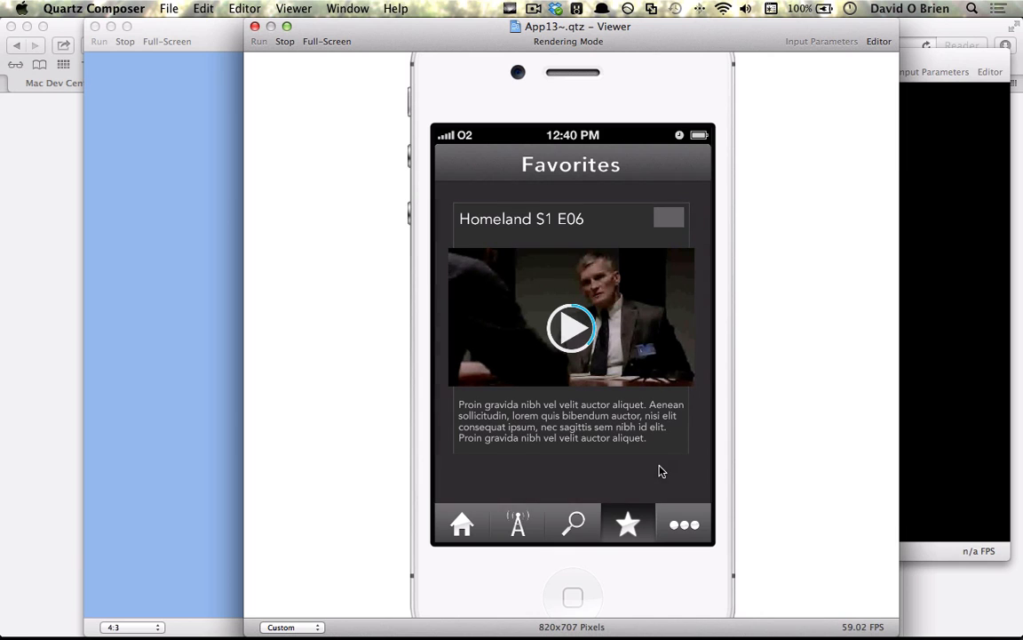
left_click(572, 327)
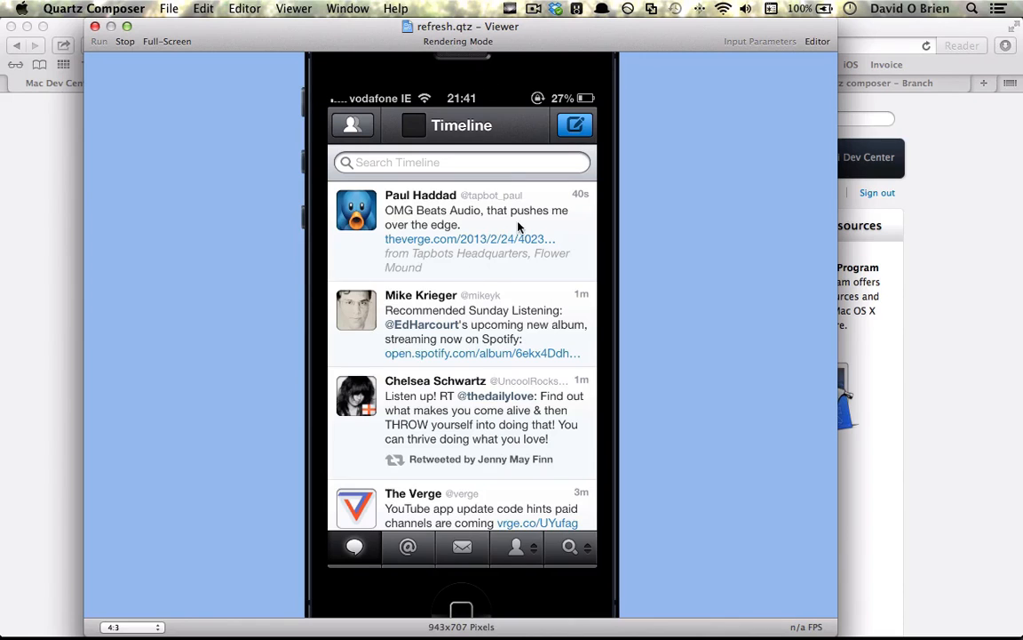
mouse_move(540, 224)
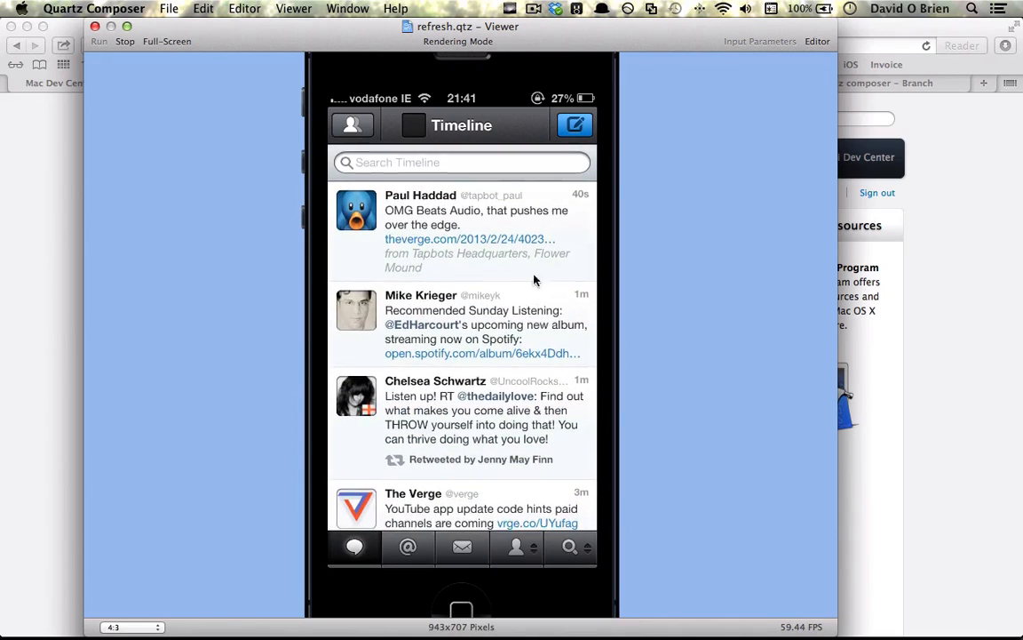
mouse_move(519, 199)
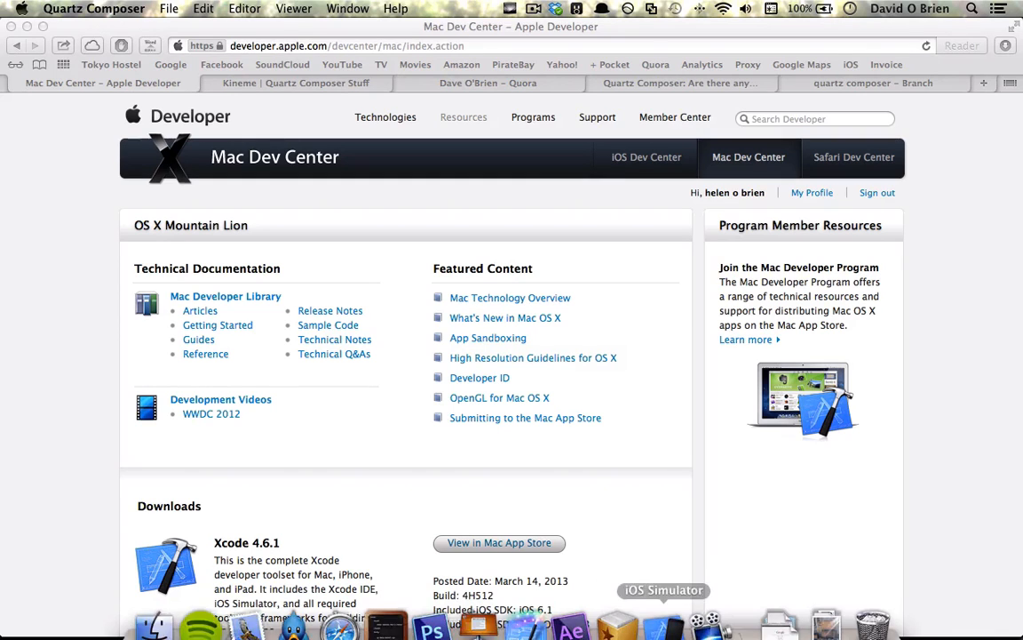
mouse_move(426, 231)
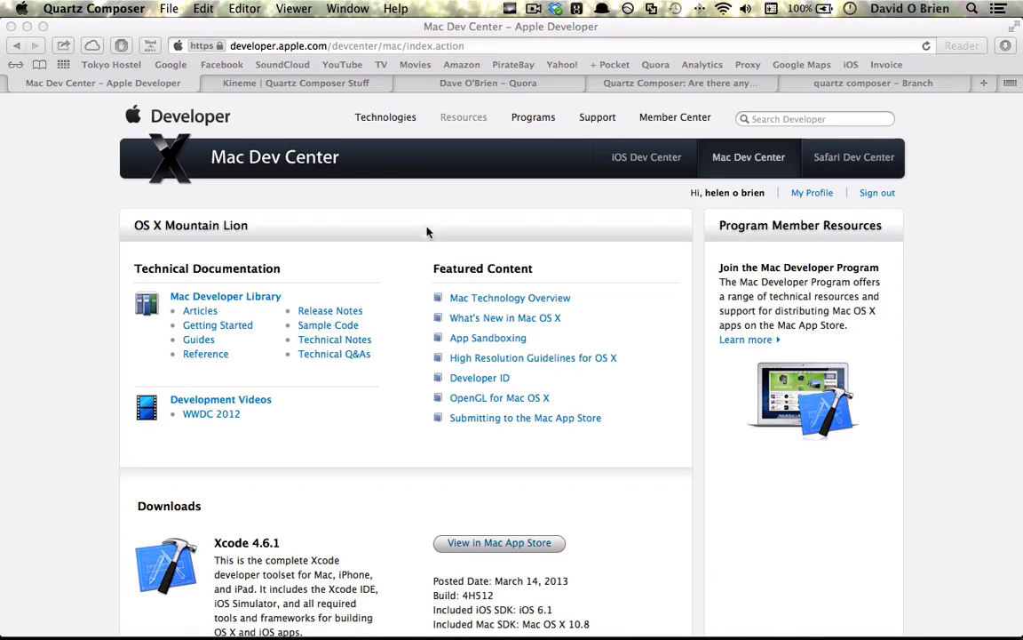
mouse_move(257, 126)
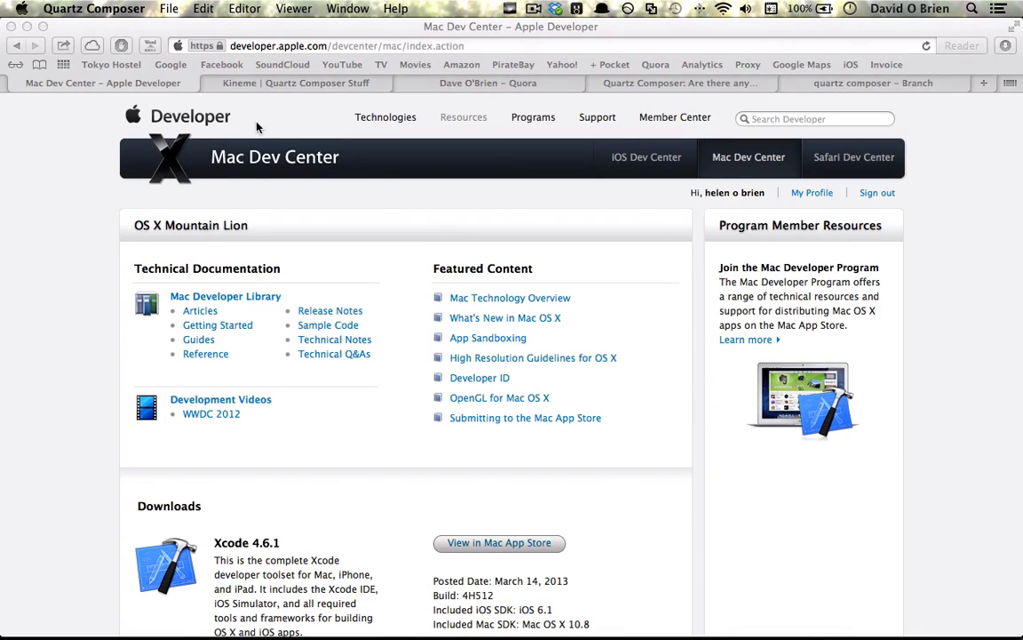
mouse_move(265, 124)
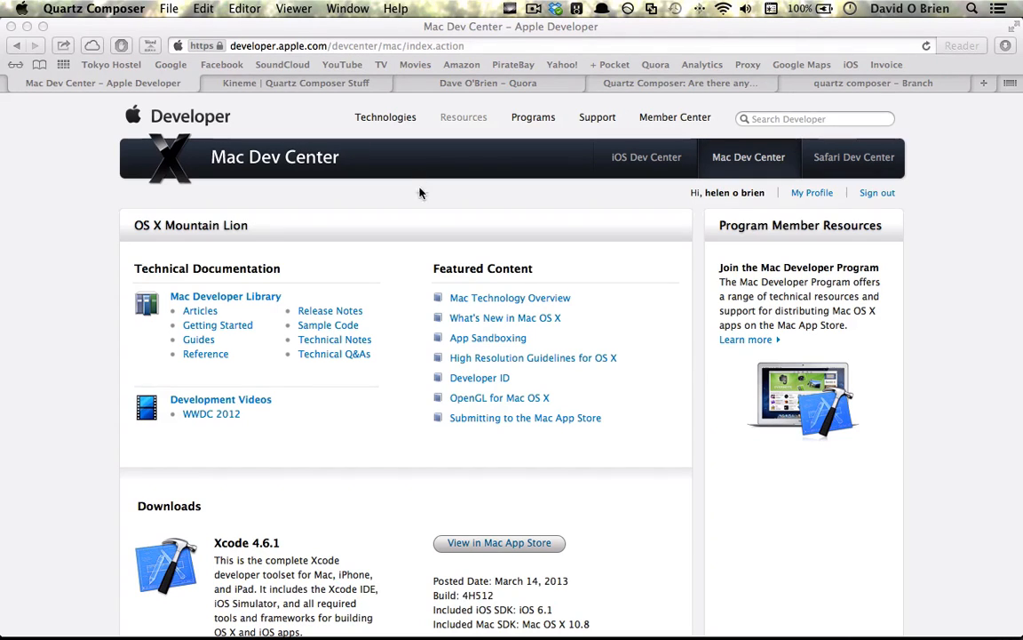
mouse_move(472, 319)
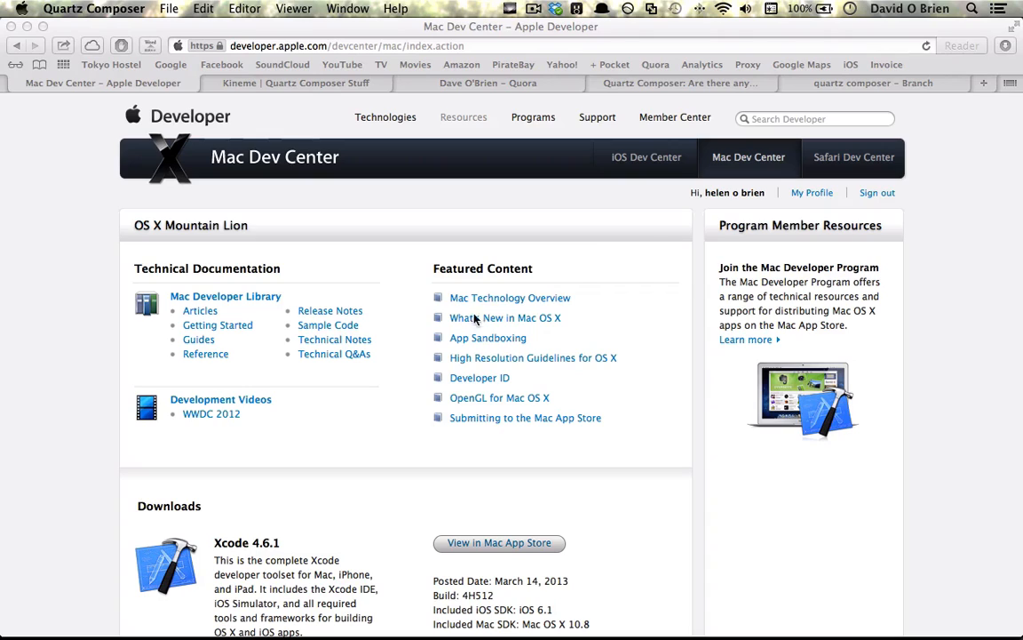
mouse_move(782, 270)
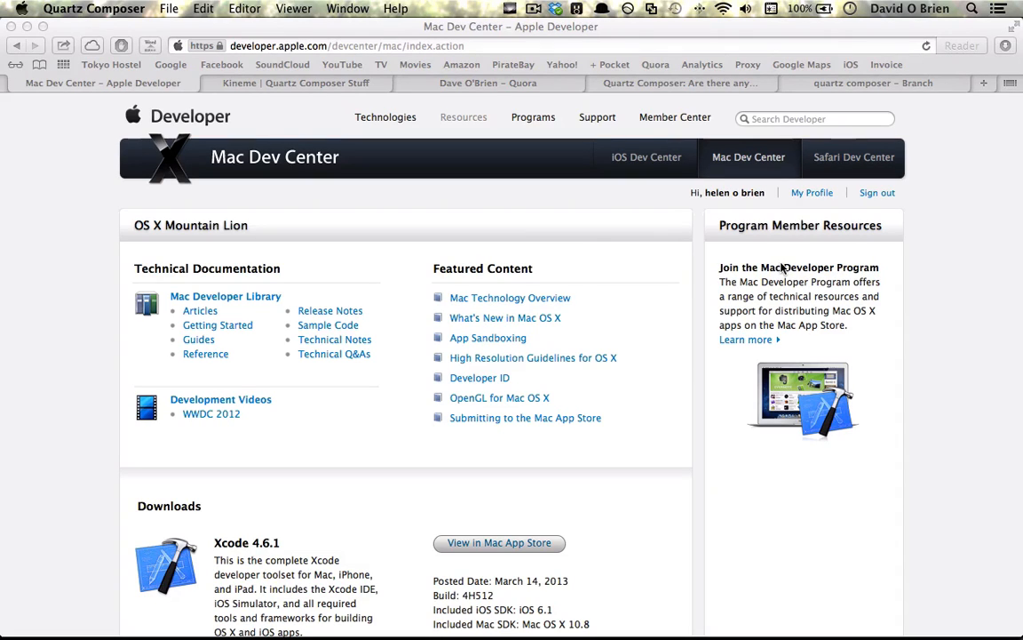
mouse_move(588, 274)
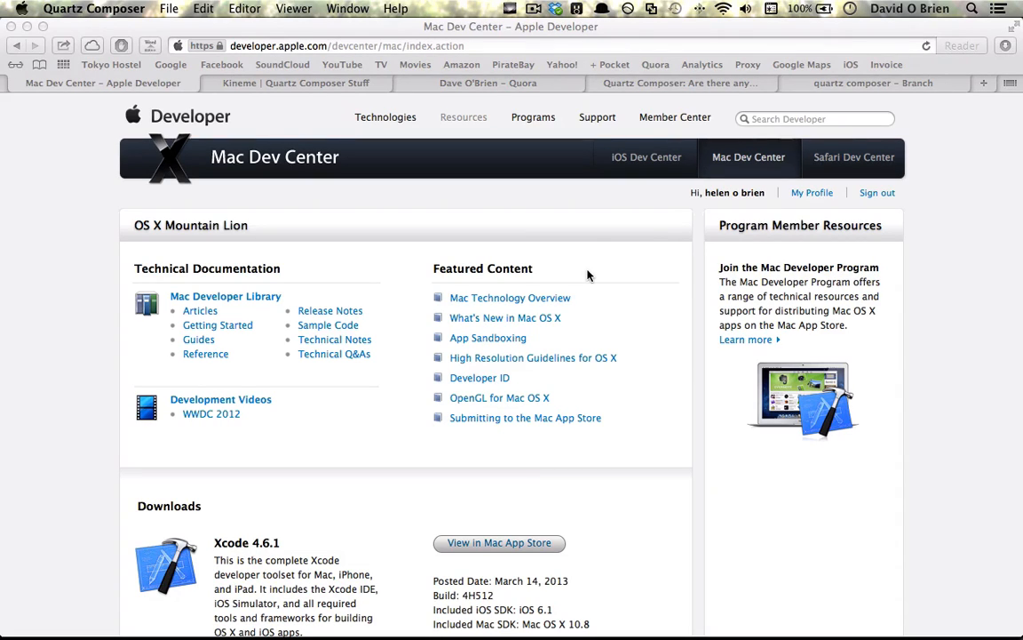
mouse_move(245, 220)
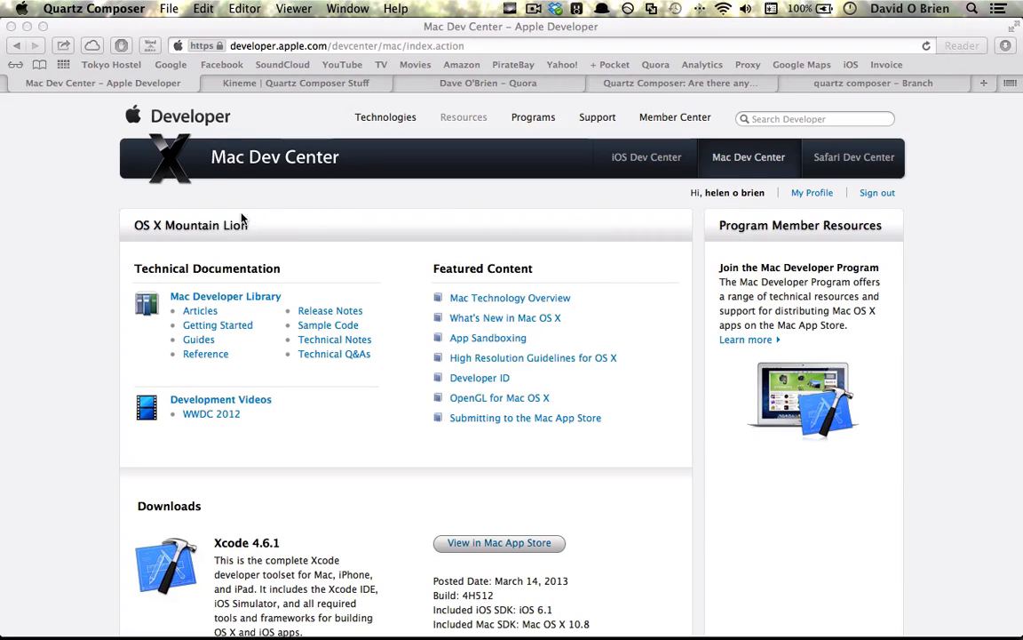
mouse_move(462, 144)
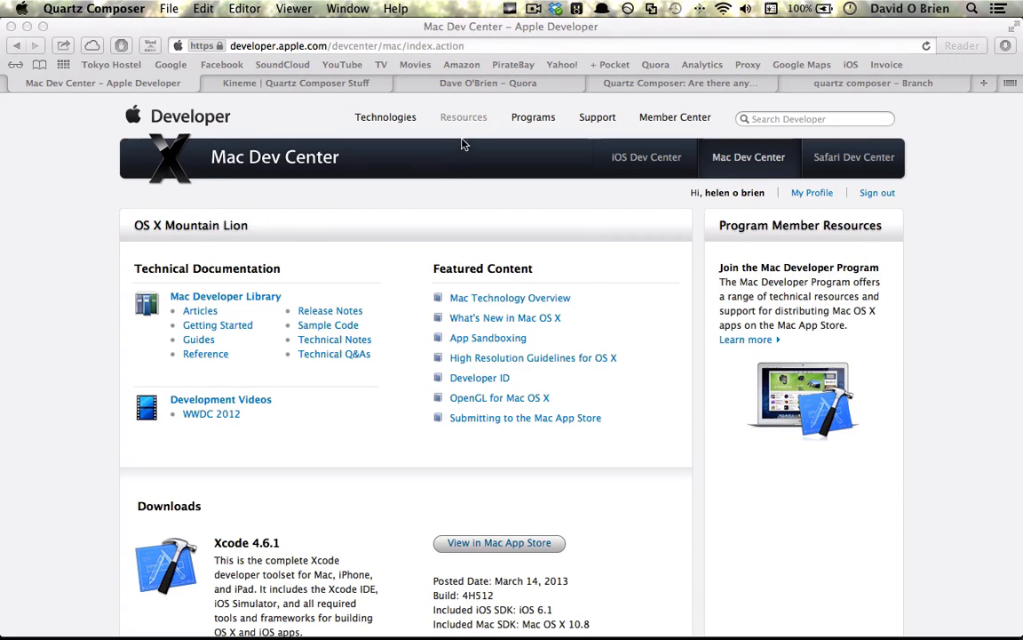
Step: Scroll the Mac Dev Center page to the Downloads area with Xcode 4.6.1
scroll("down", 3)
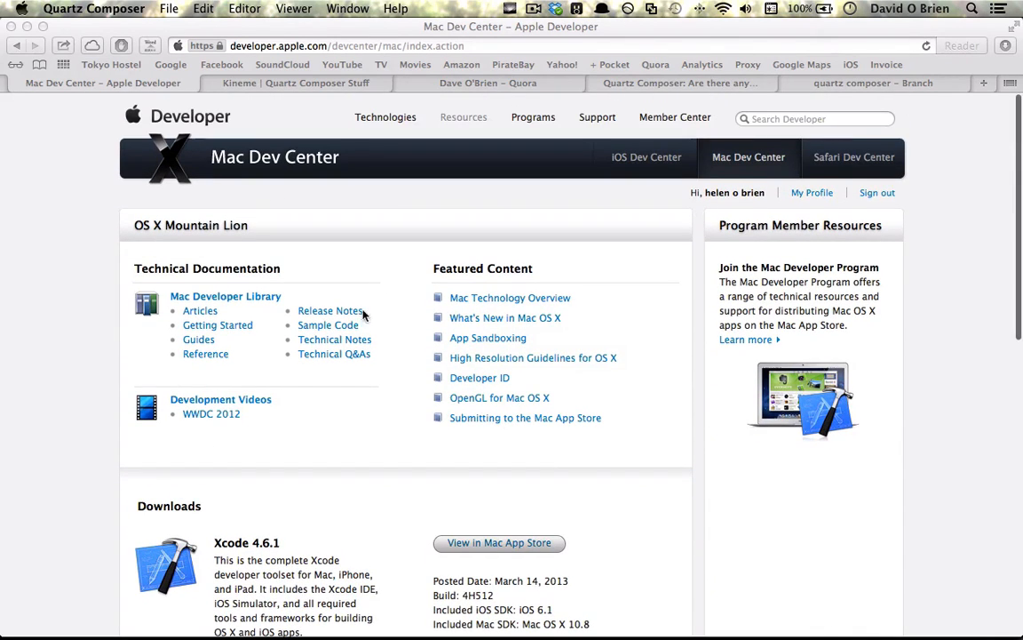
scroll("down", 3)
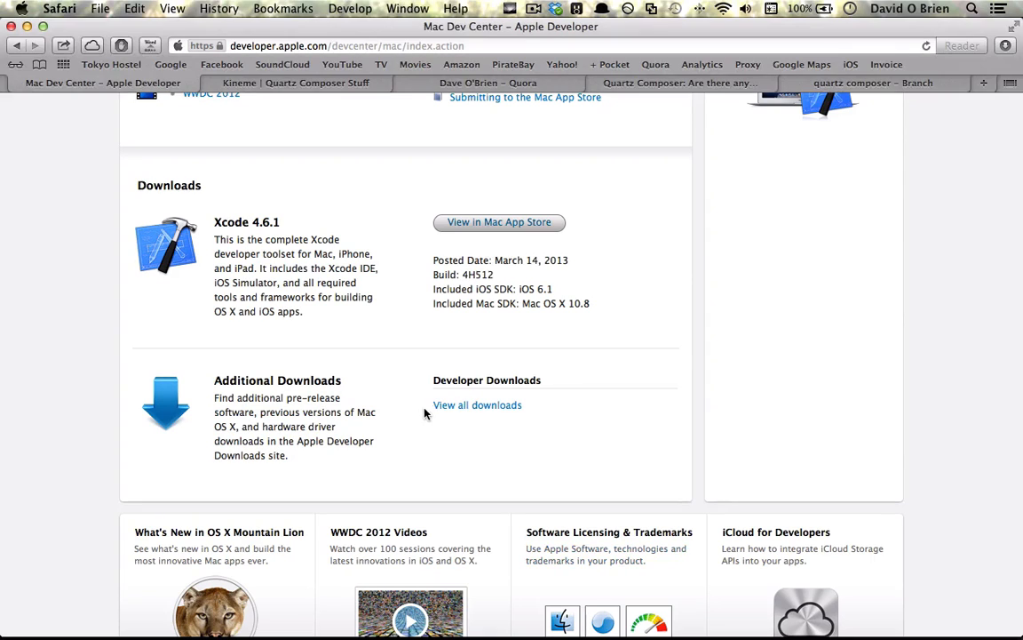
Step: Show the full developer downloads list and exclude Applications from the categories
left_click(476, 405)
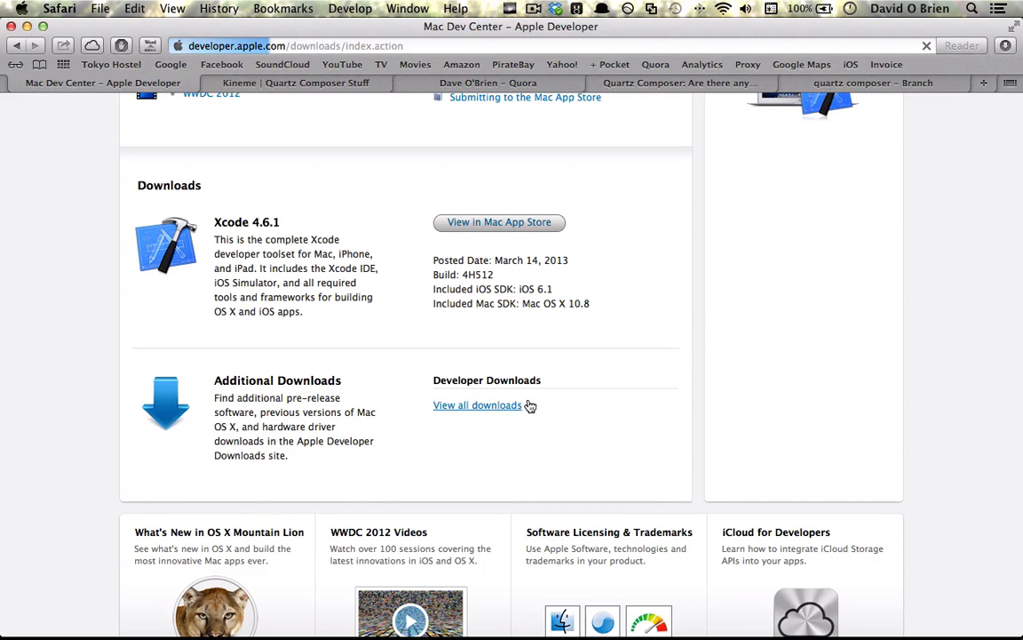
left_click(476, 405)
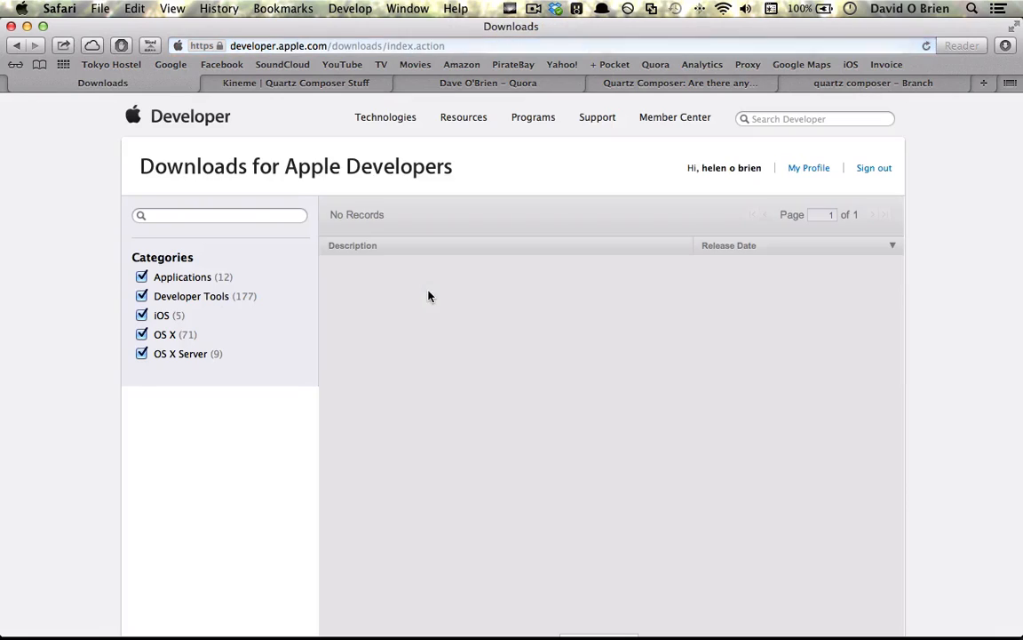
left_click(142, 277)
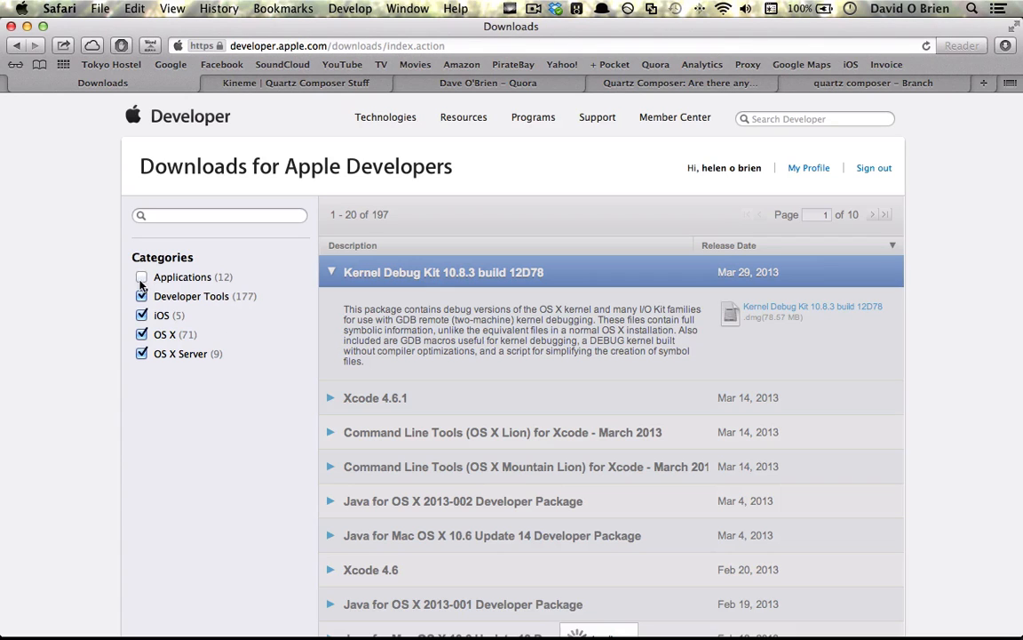
left_click(142, 295)
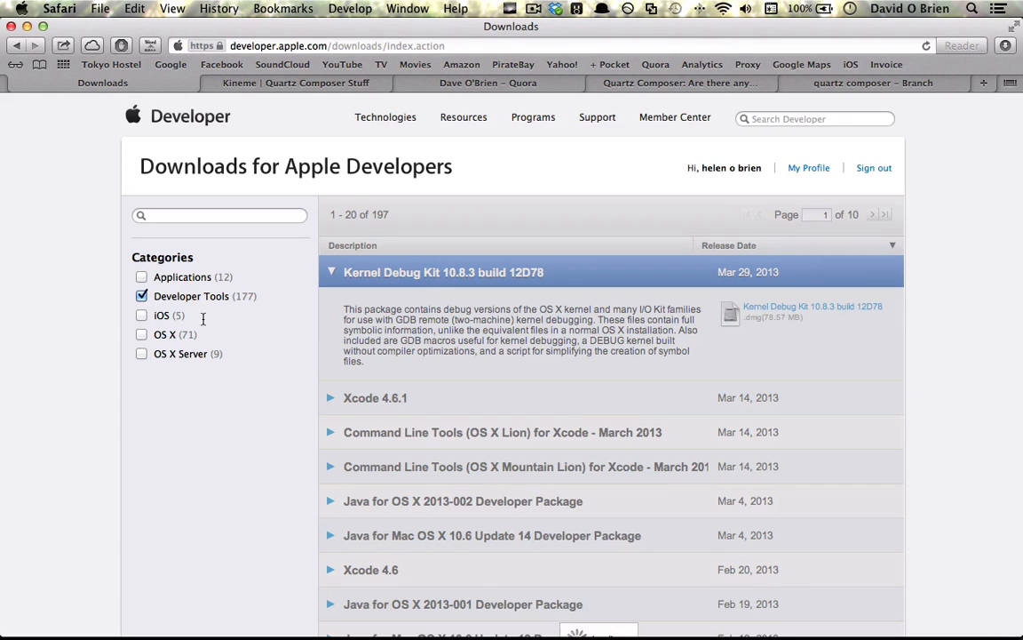
Step: Scroll the downloads list to the Graphics Tools for Xcode - January 2013 entry
scroll("down", 3)
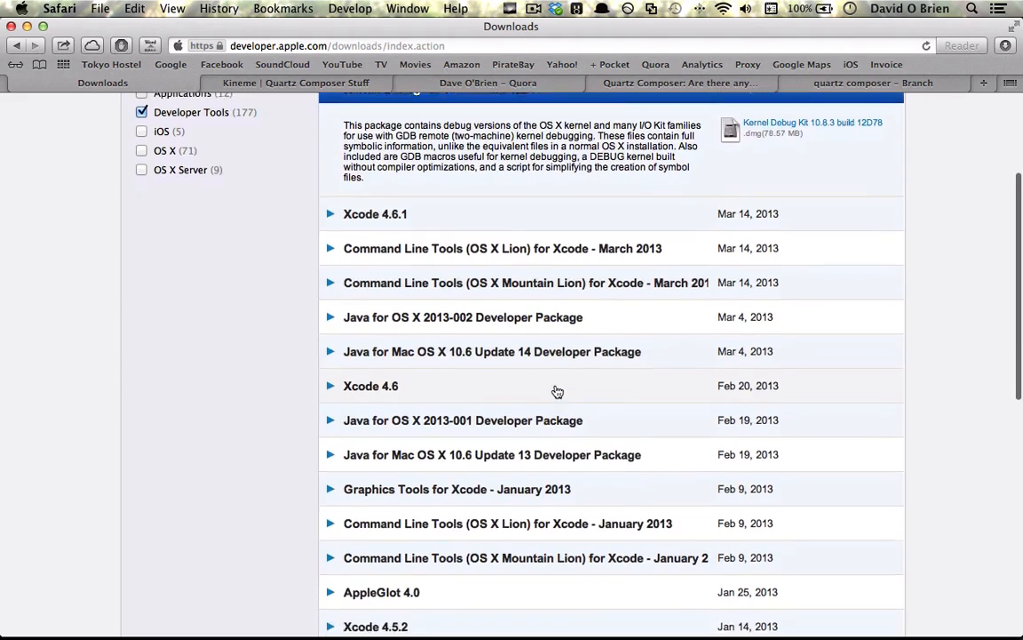
scroll("down", 3)
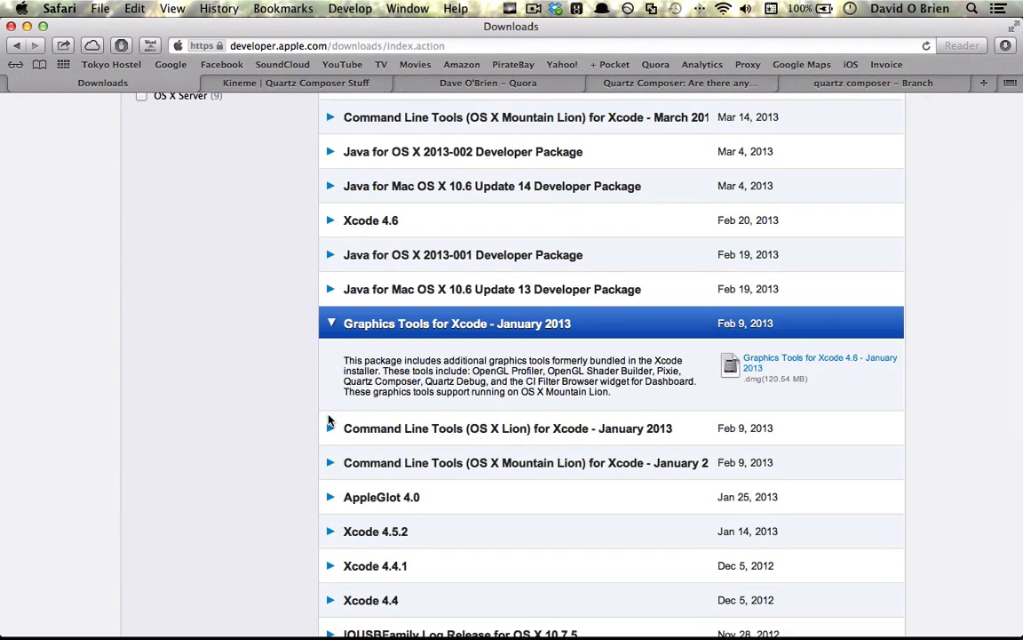
scroll("down", 3)
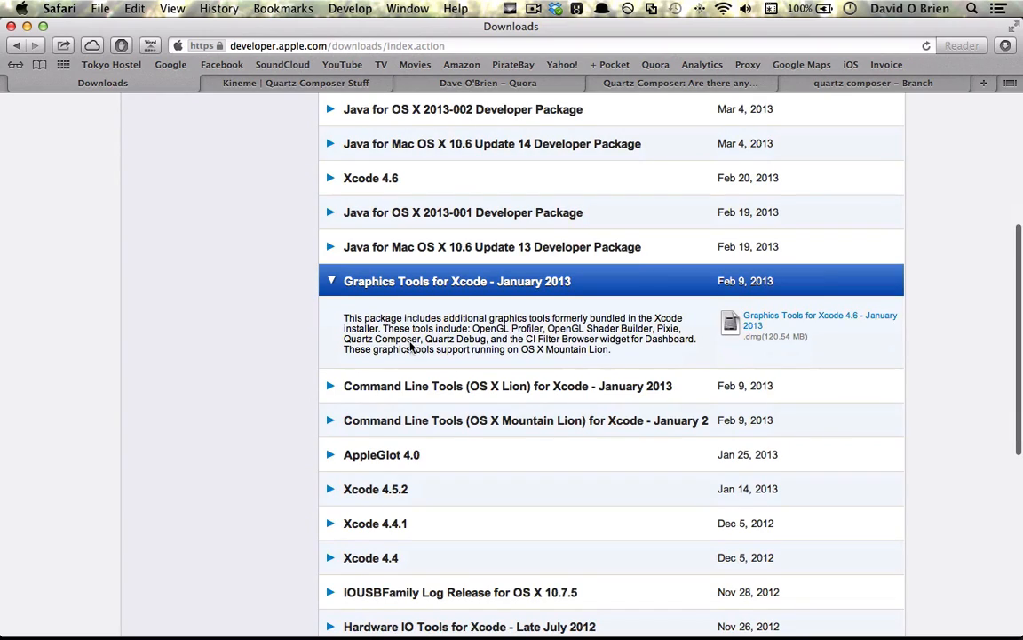
mouse_move(427, 337)
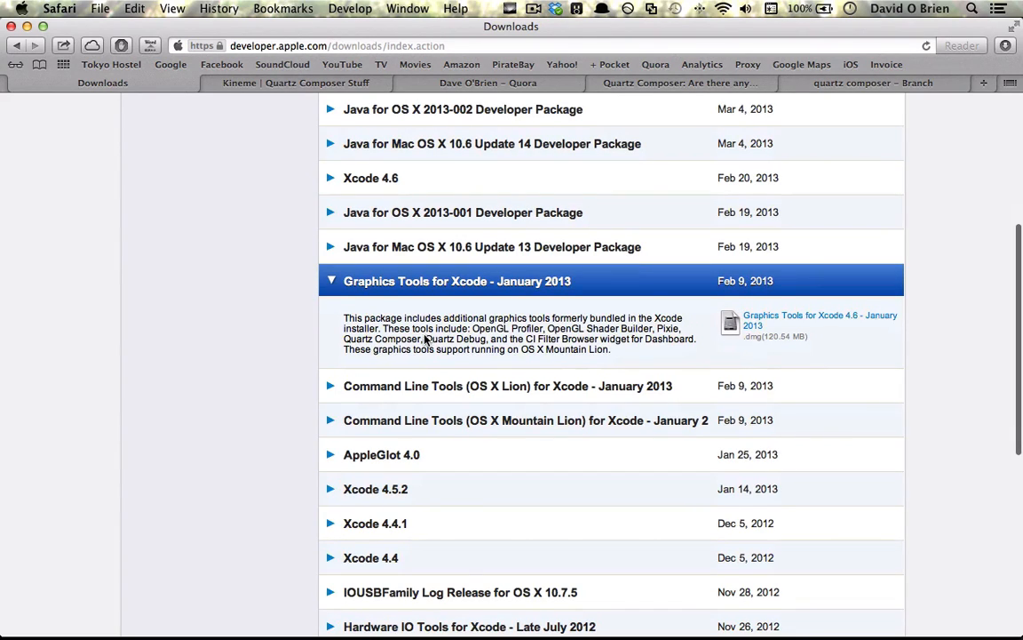
mouse_move(362, 344)
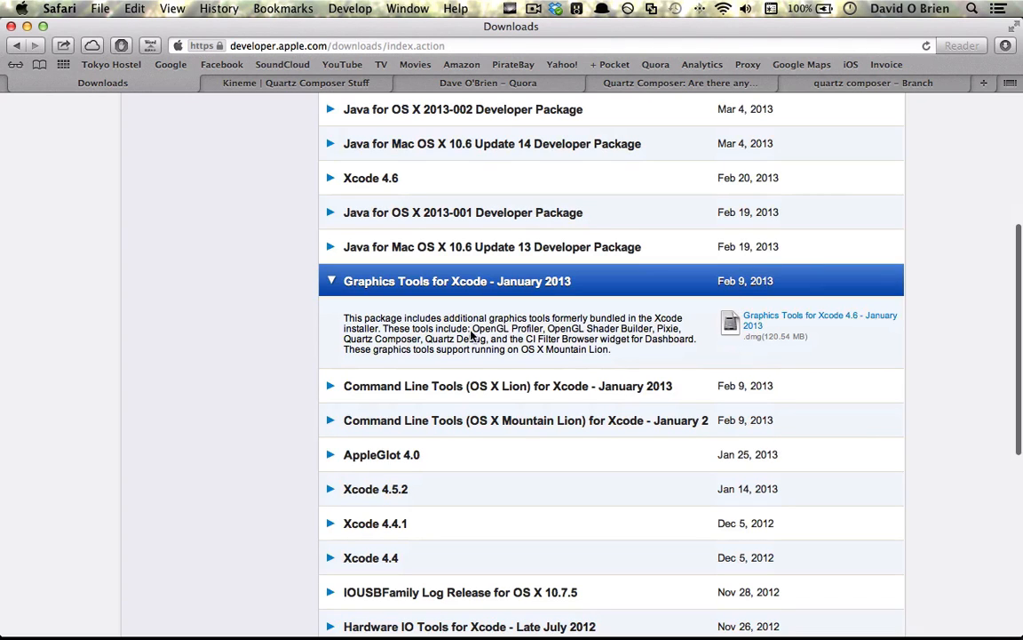
mouse_move(286, 359)
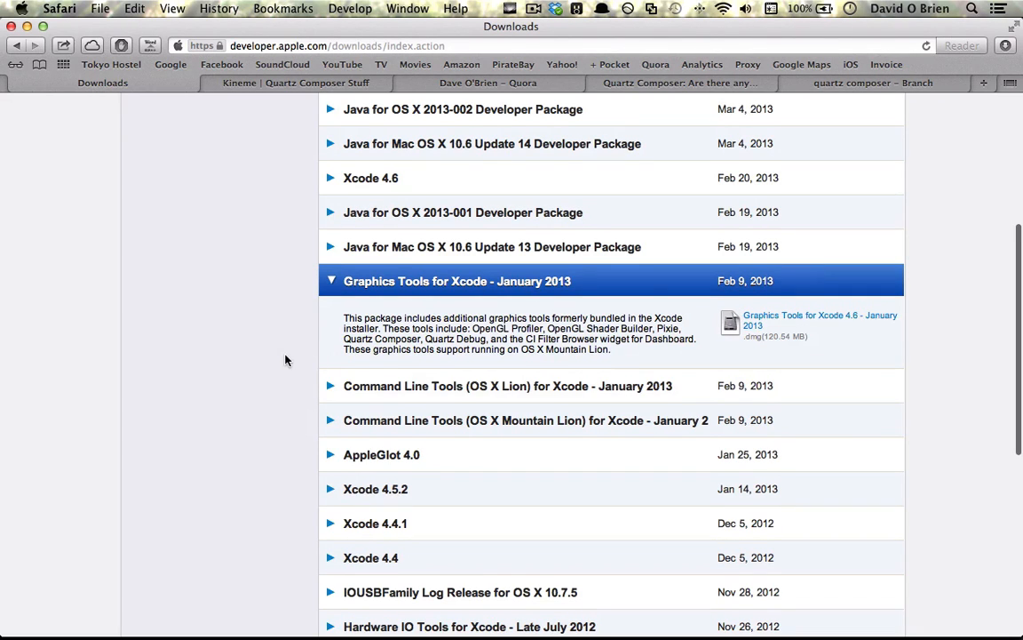
scroll("up", 3)
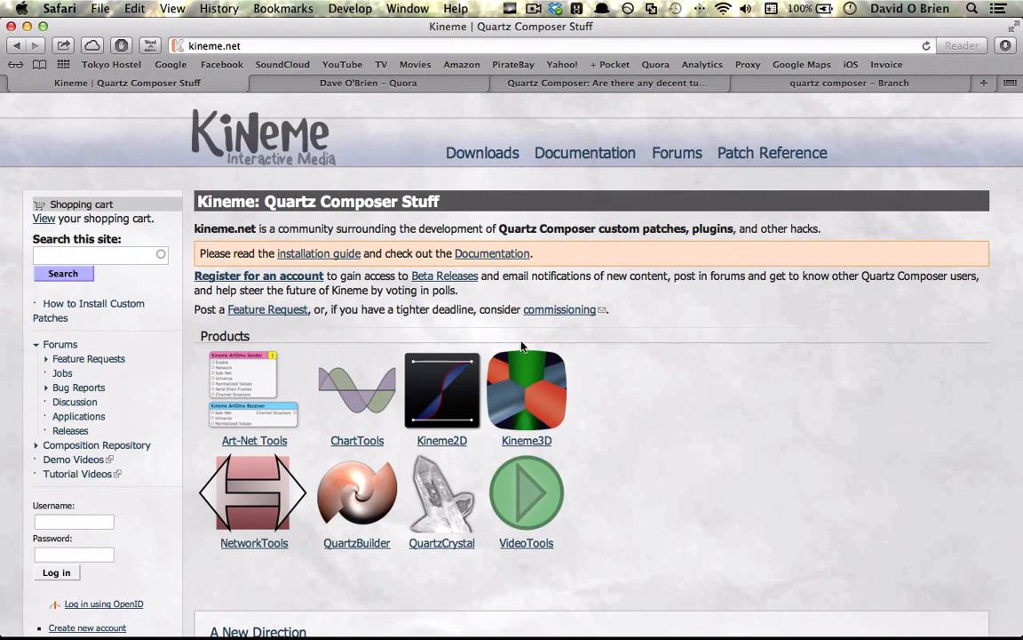
Step: Reach Kineme's A New Direction section and follow its link to the Vuo website
scroll("down", 3)
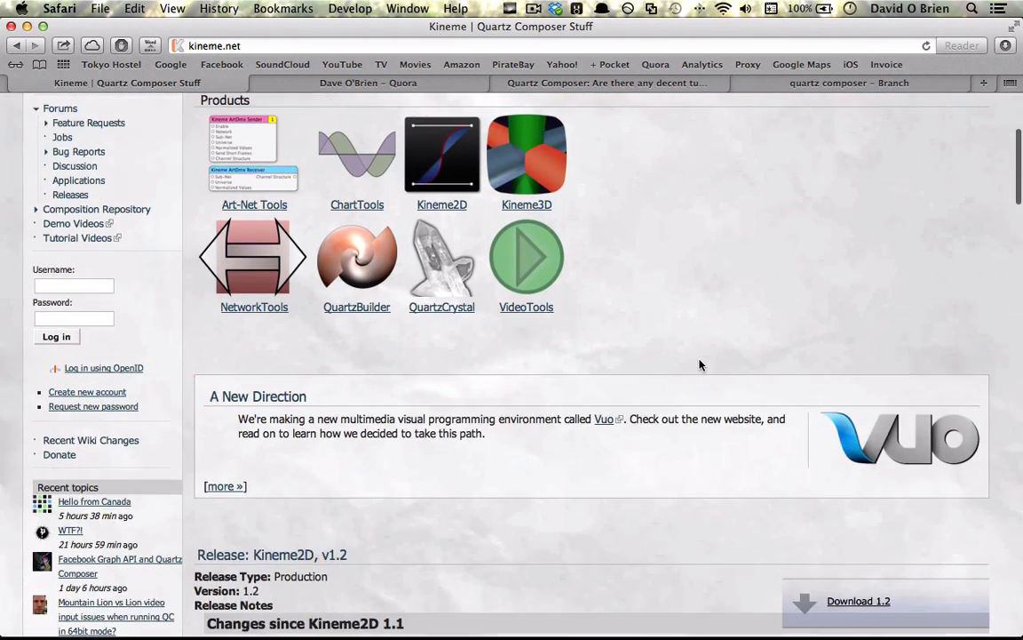
scroll("down", 3)
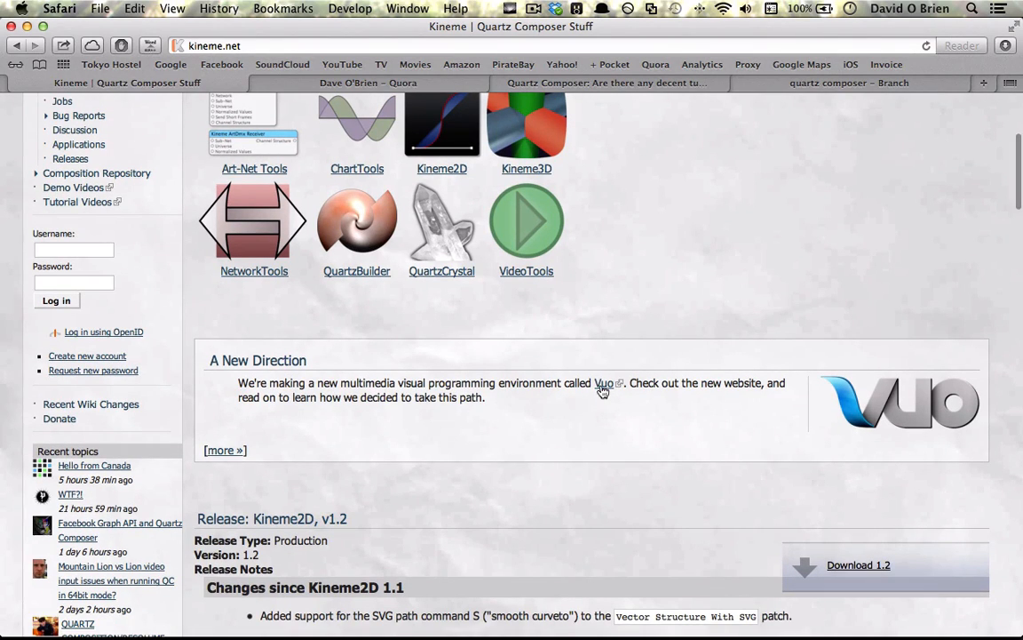
left_click(604, 384)
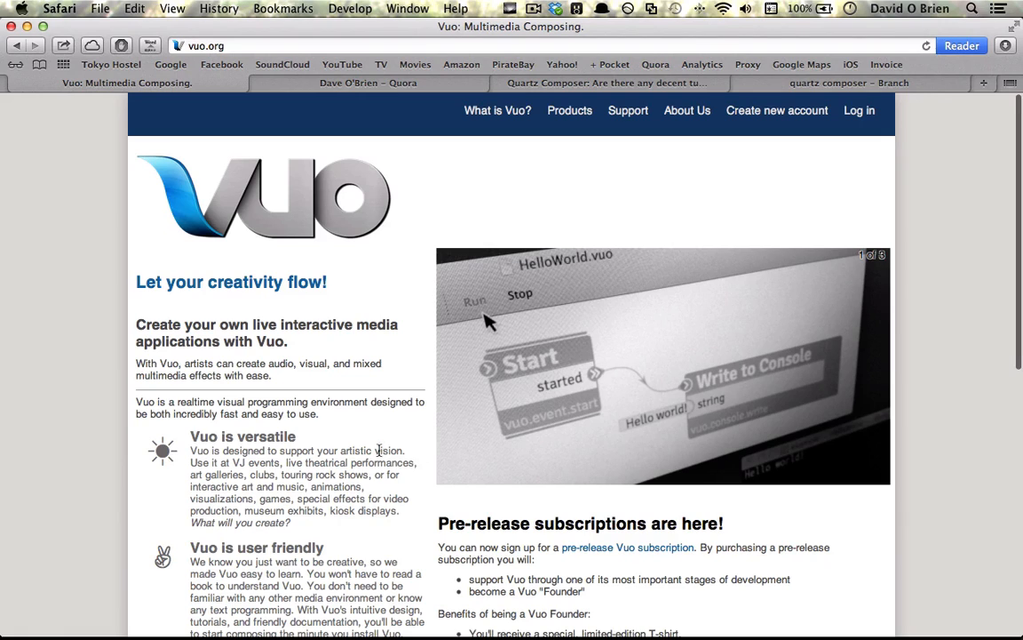
scroll("down", 3)
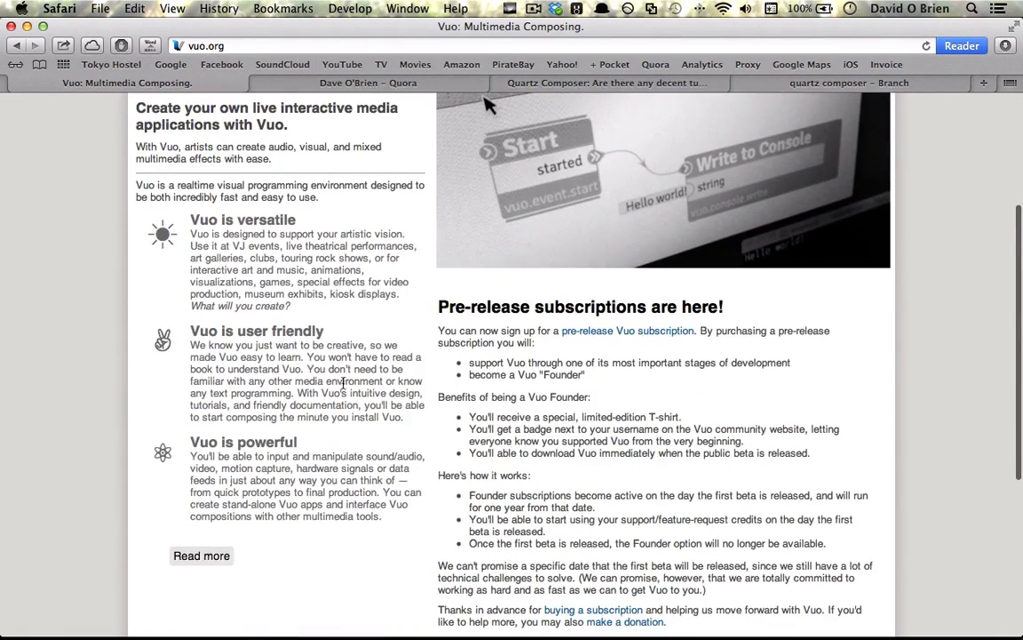
scroll("up", 3)
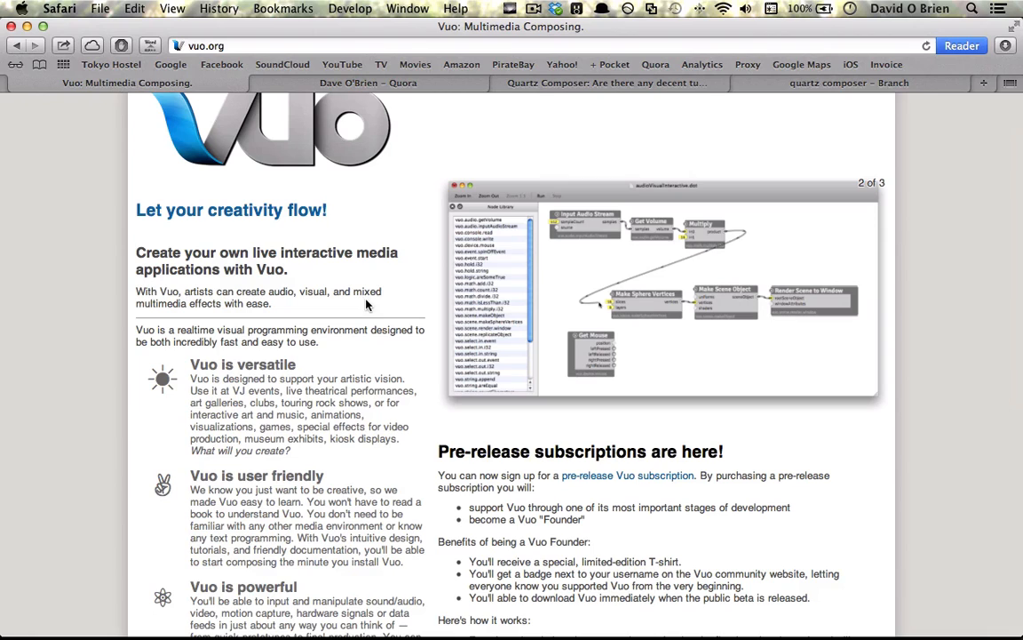
mouse_move(131, 259)
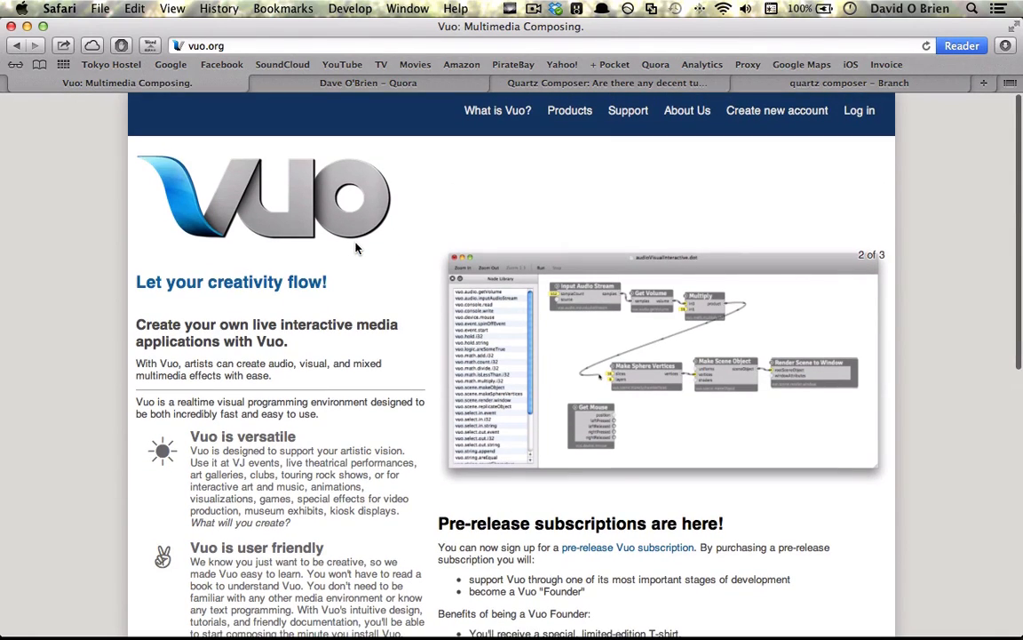
scroll("down", 3)
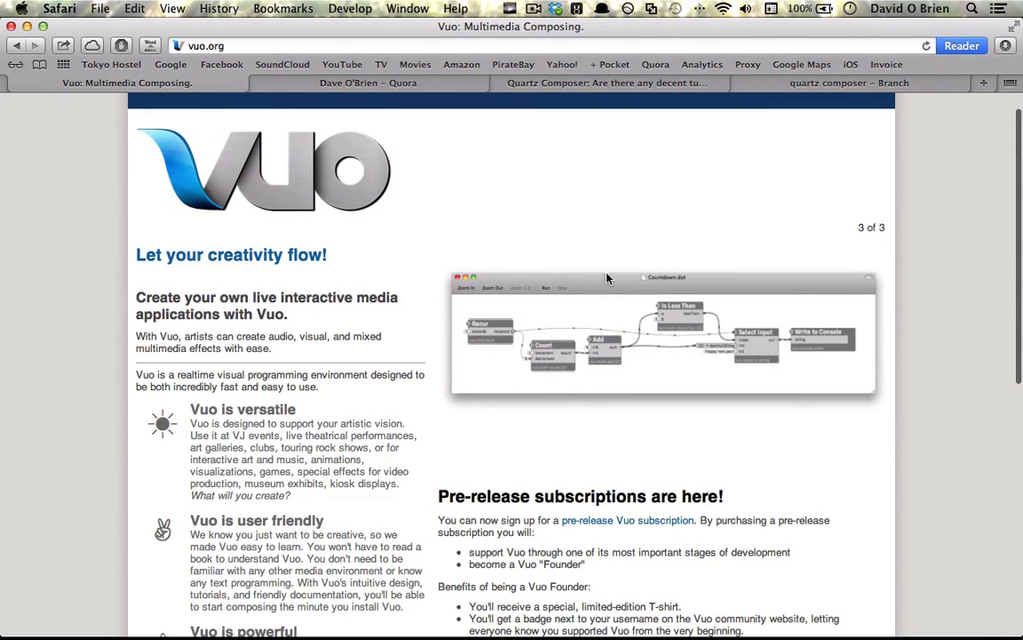
mouse_move(577, 322)
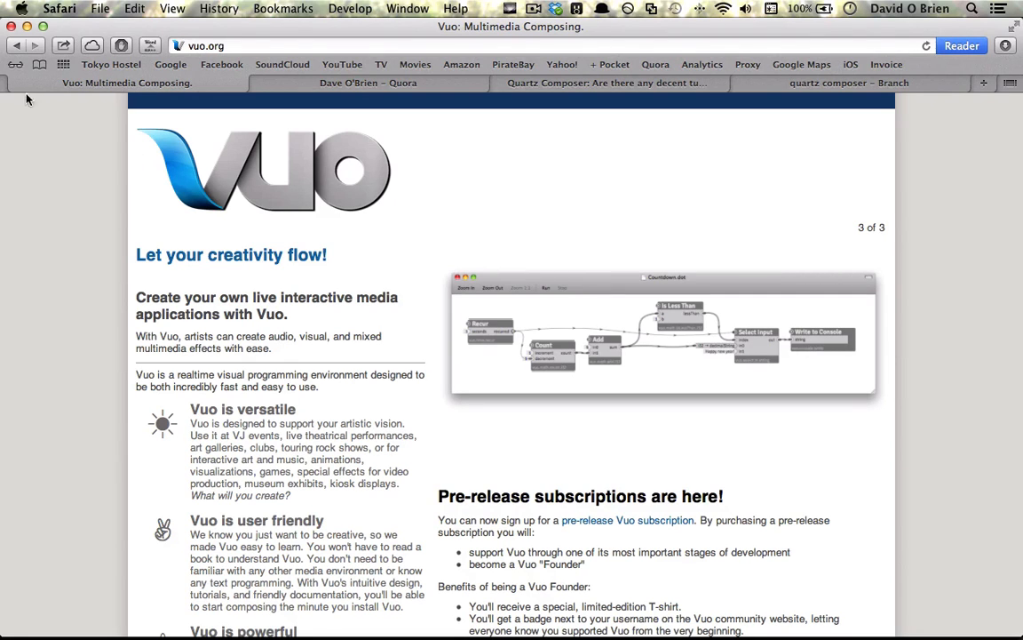
left_click(349, 83)
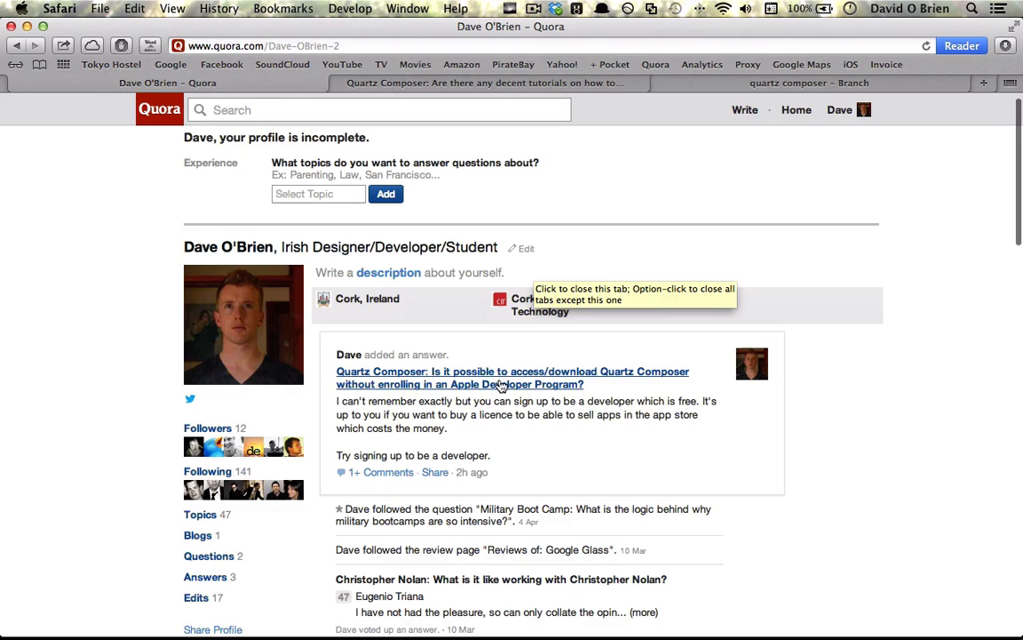
Step: Open the Quora question on Quartz Composer UI design tutorials and read Dave's answer
scroll("down", 3)
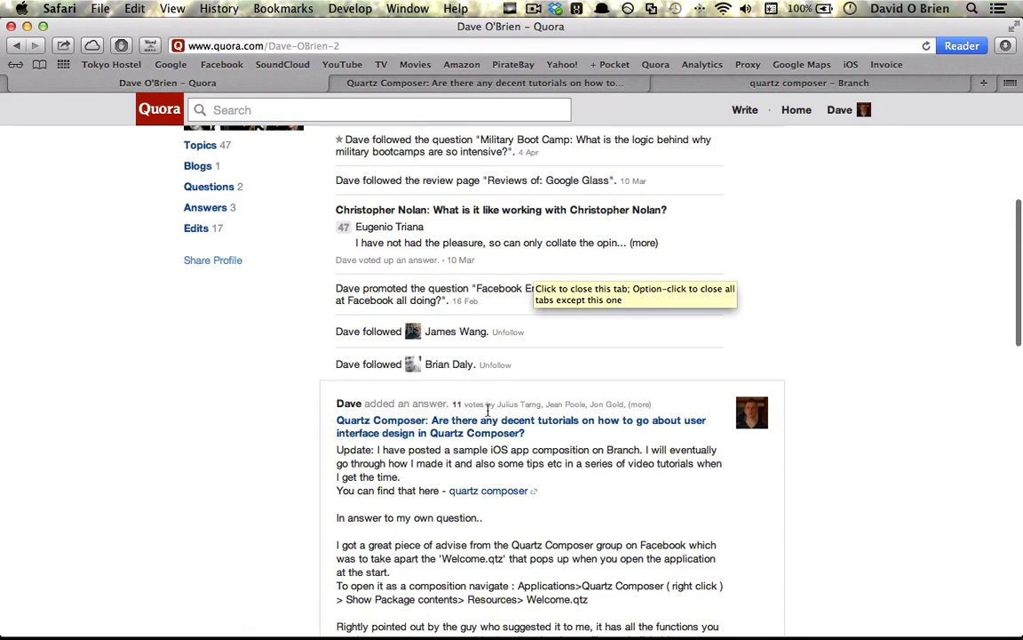
left_click(519, 426)
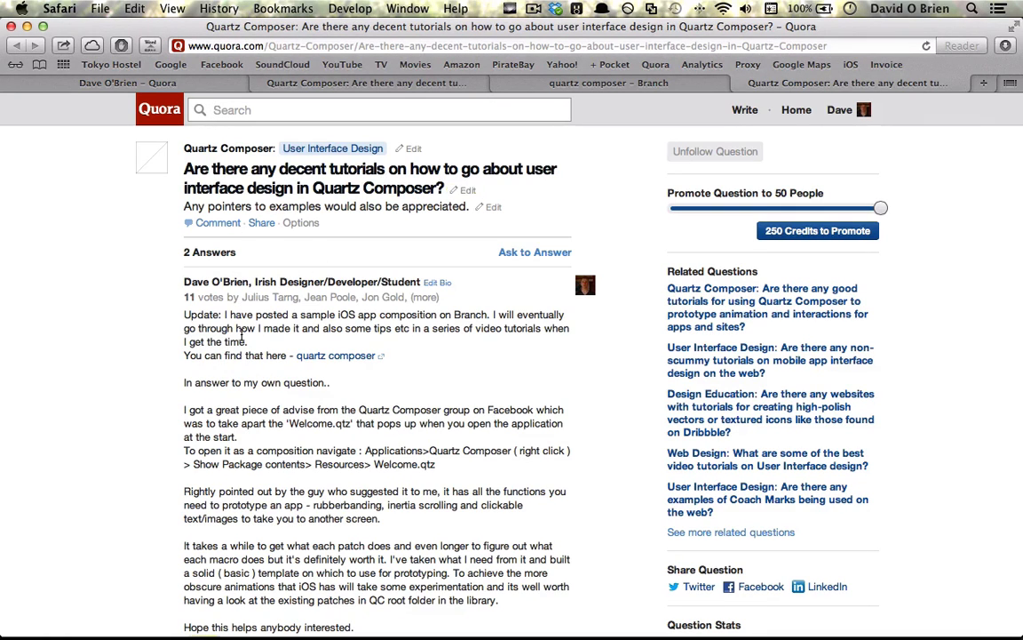
scroll("down", 3)
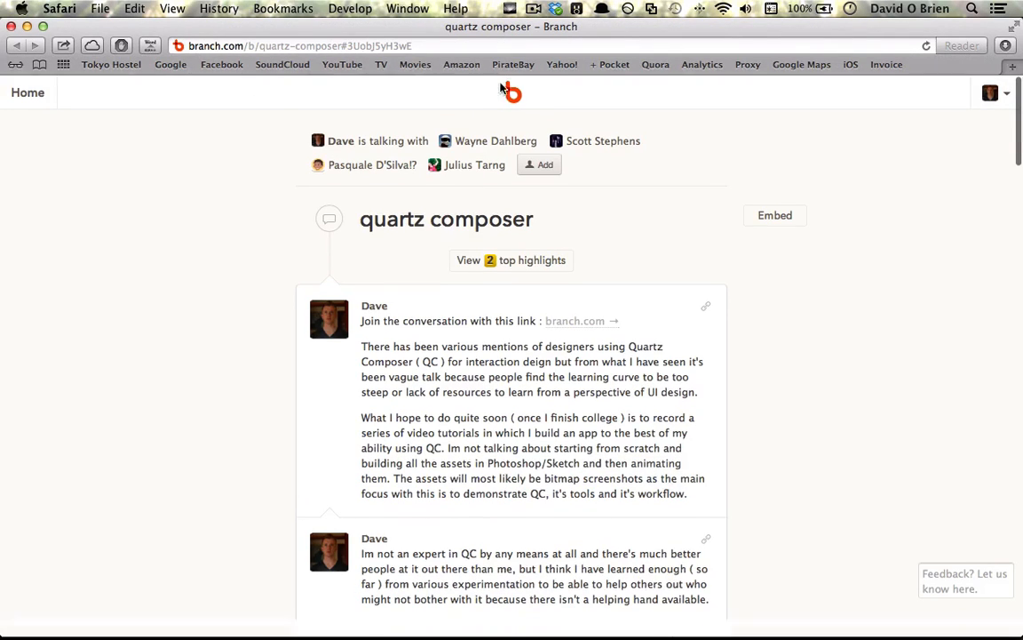
scroll("down", 3)
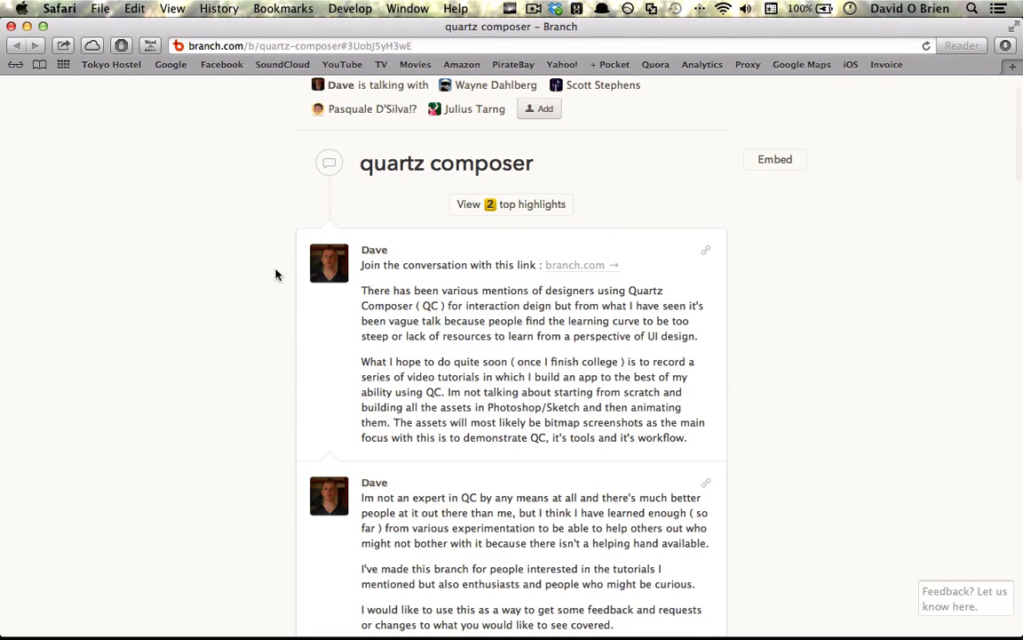
scroll("down", 3)
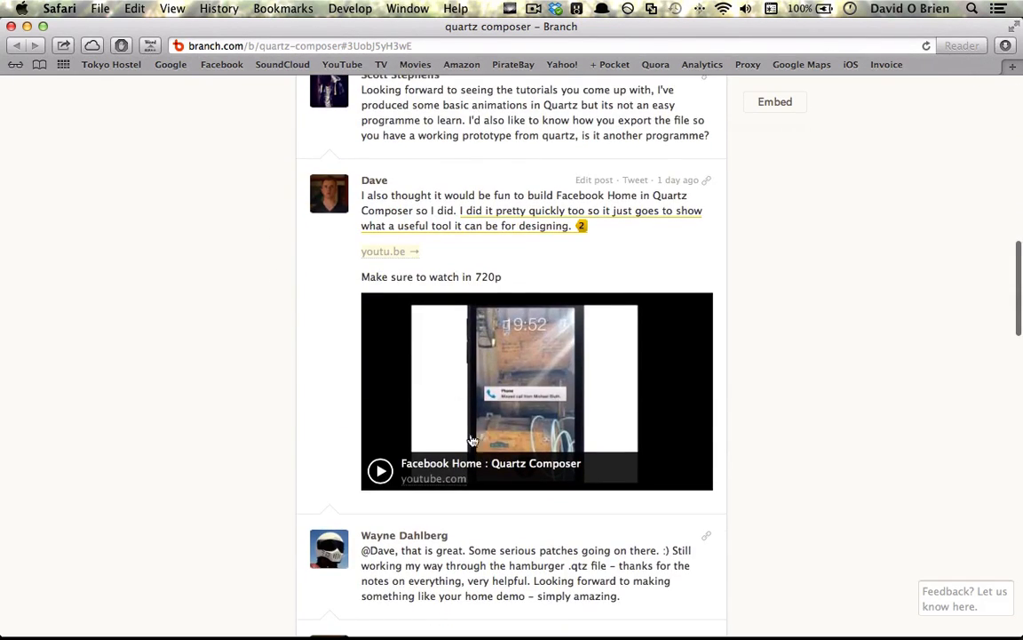
mouse_move(480, 421)
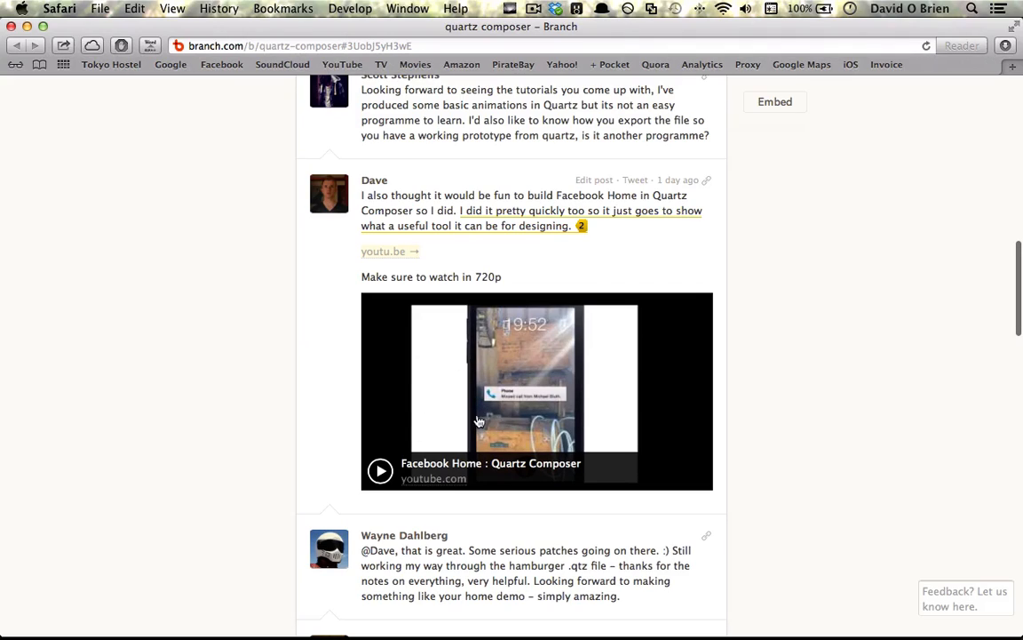
scroll("down", 3)
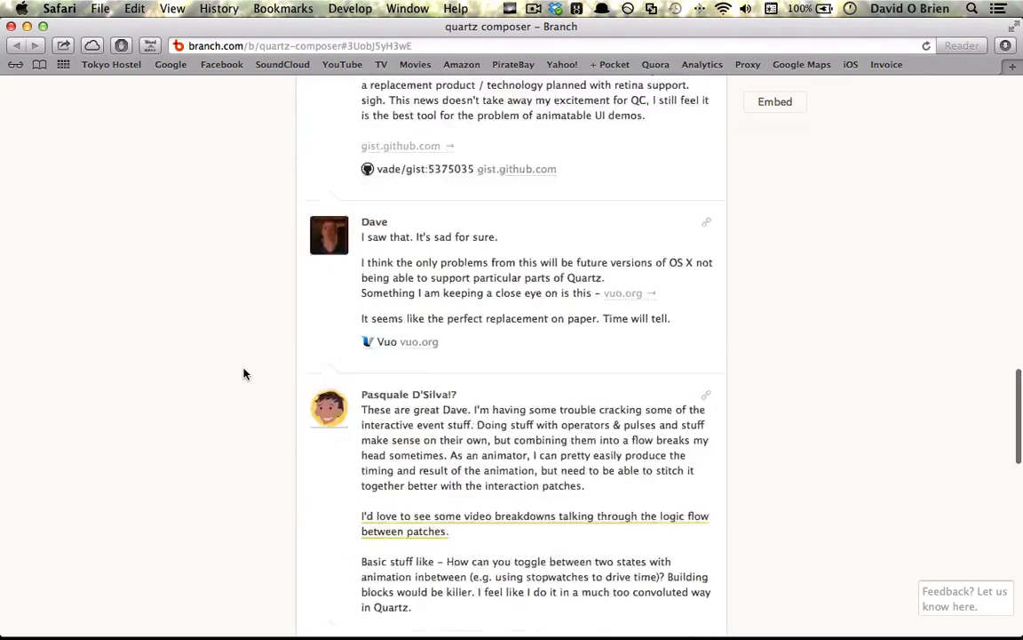
scroll("down", 3)
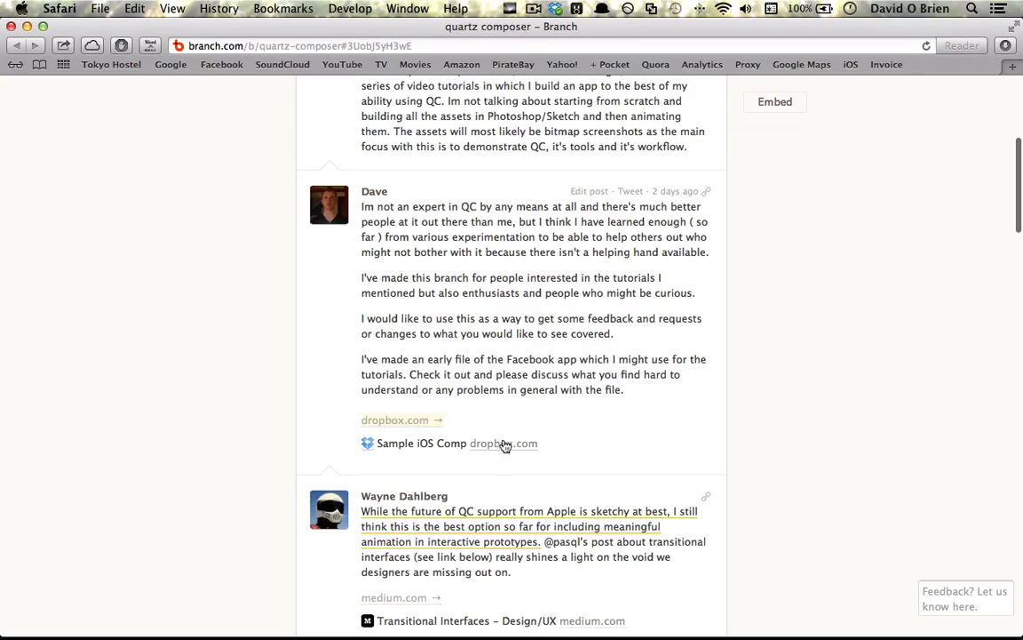
scroll("down", 3)
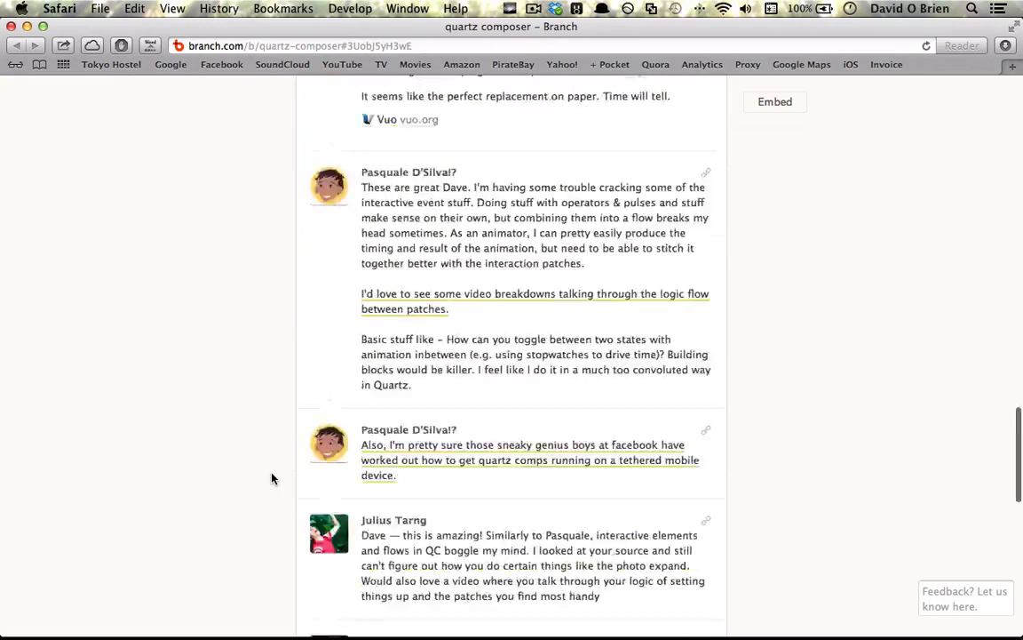